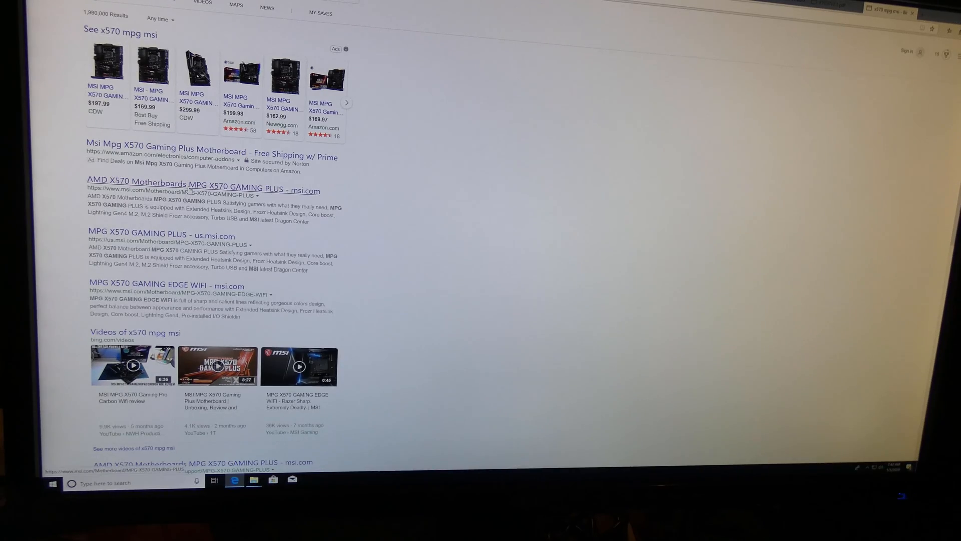
Open the msi.com MPG X570 GAMING PLUS result and scroll down its product page
{"action": "left_click", "coordinate": [201, 191]}
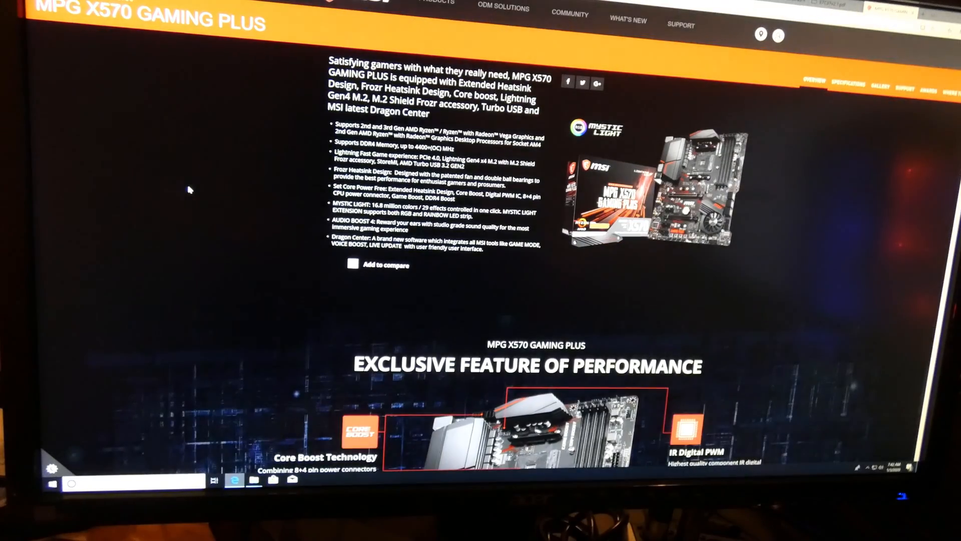
{"action": "scroll", "scroll_direction": "down", "scroll_amount": 3}
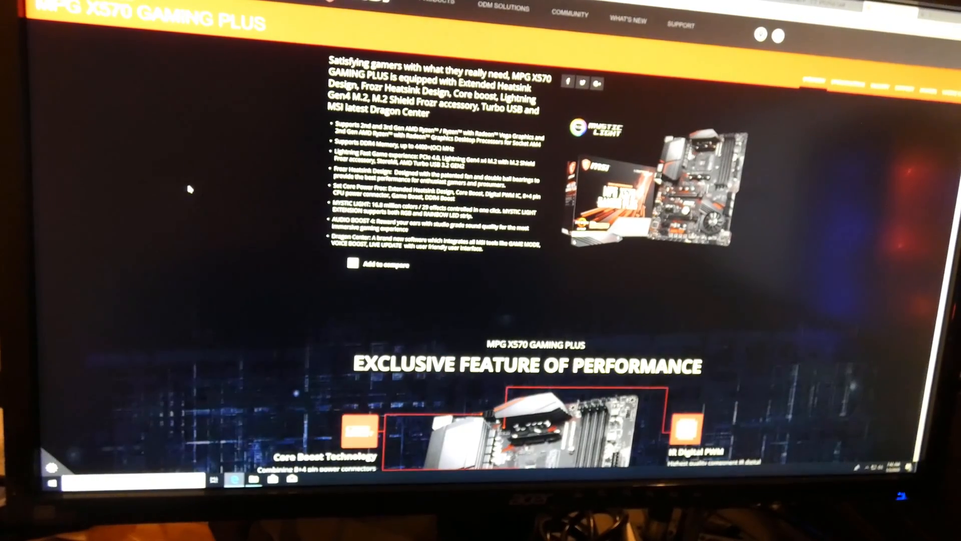
{"action": "scroll", "scroll_direction": "down", "scroll_amount": 3}
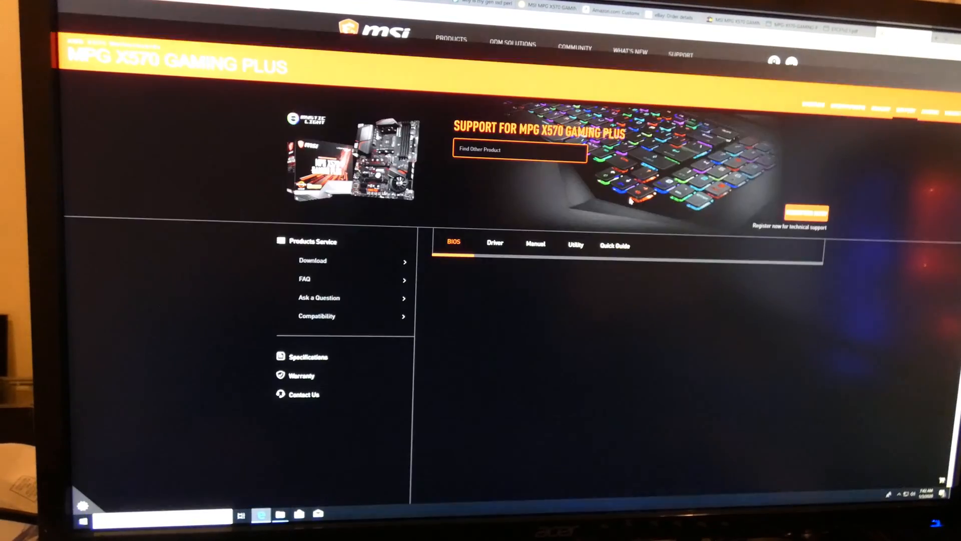
Show the BIOS downloads tab and browse the AMI BIOS versions with dates and sizes
{"action": "left_click", "coordinate": [453, 243]}
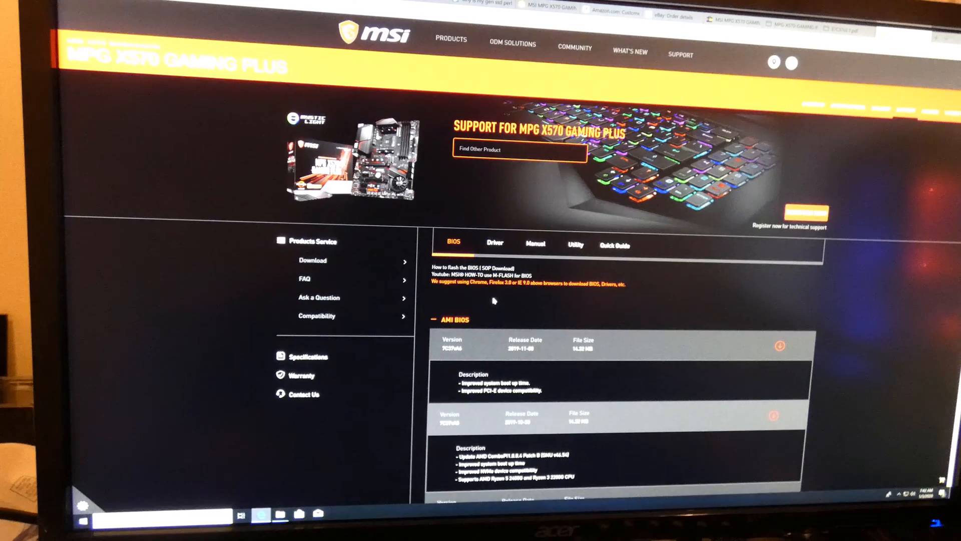
{"action": "scroll", "scroll_direction": "down", "scroll_amount": 3}
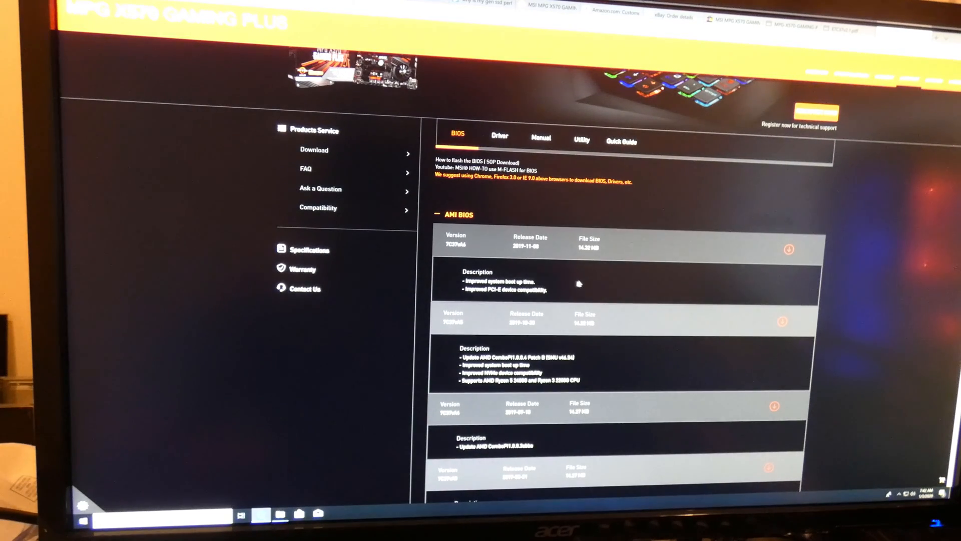
{"action": "scroll", "scroll_direction": "down", "scroll_amount": 3}
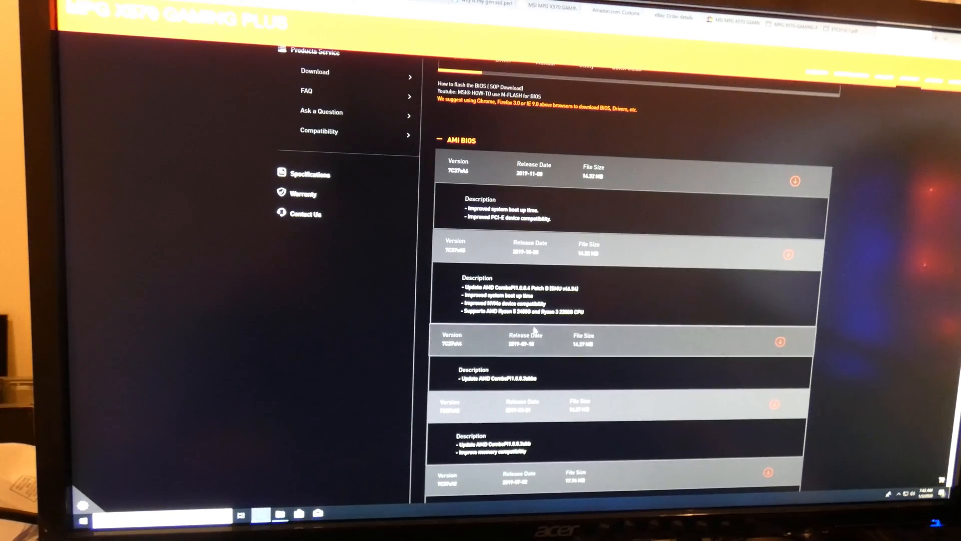
{"action": "mouse_move", "coordinate": [636, 371]}
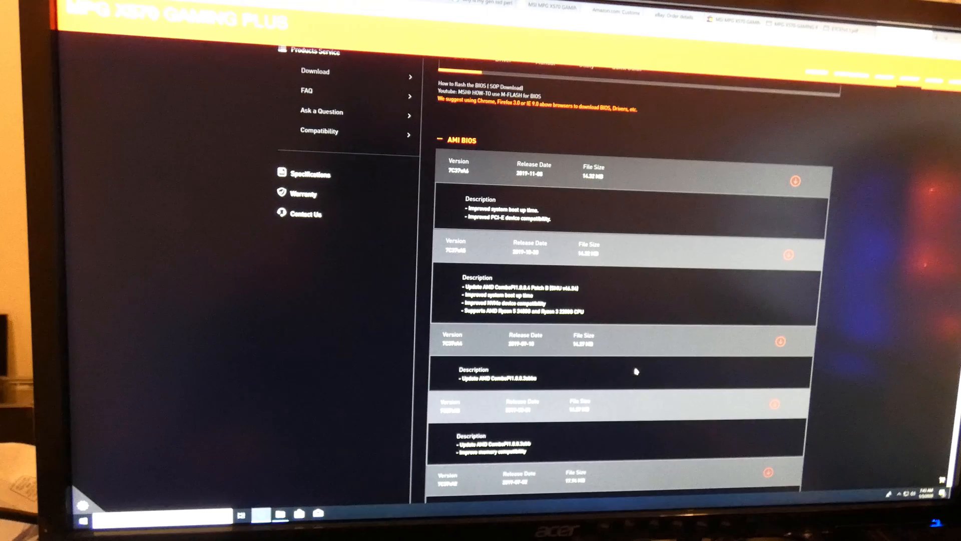
{"action": "scroll", "scroll_direction": "down", "scroll_amount": 3}
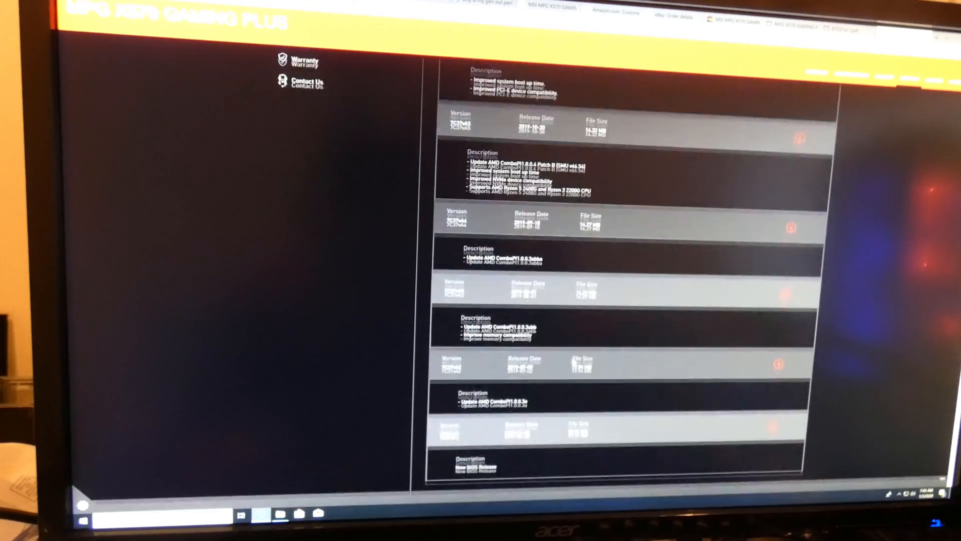
{"action": "scroll", "scroll_direction": "up", "scroll_amount": 3}
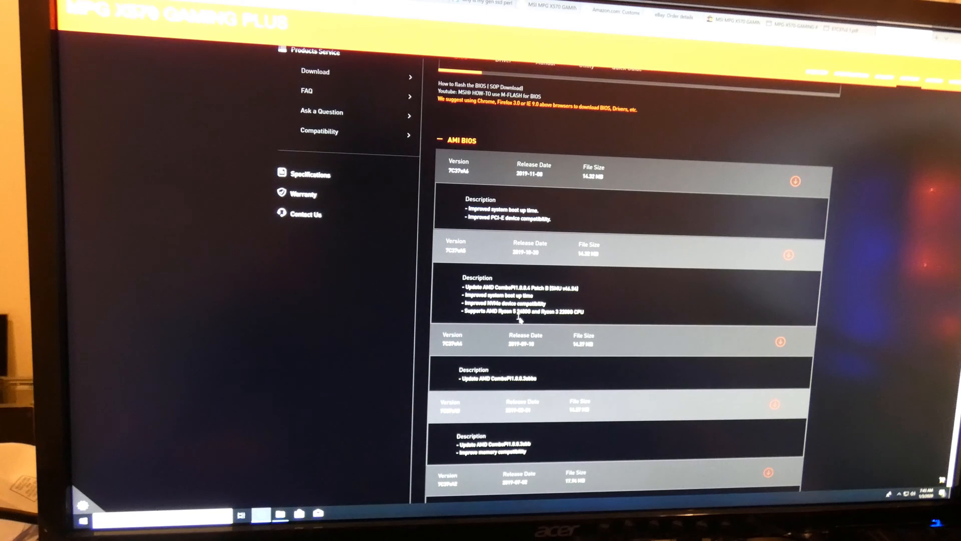
{"action": "mouse_move", "coordinate": [597, 187]}
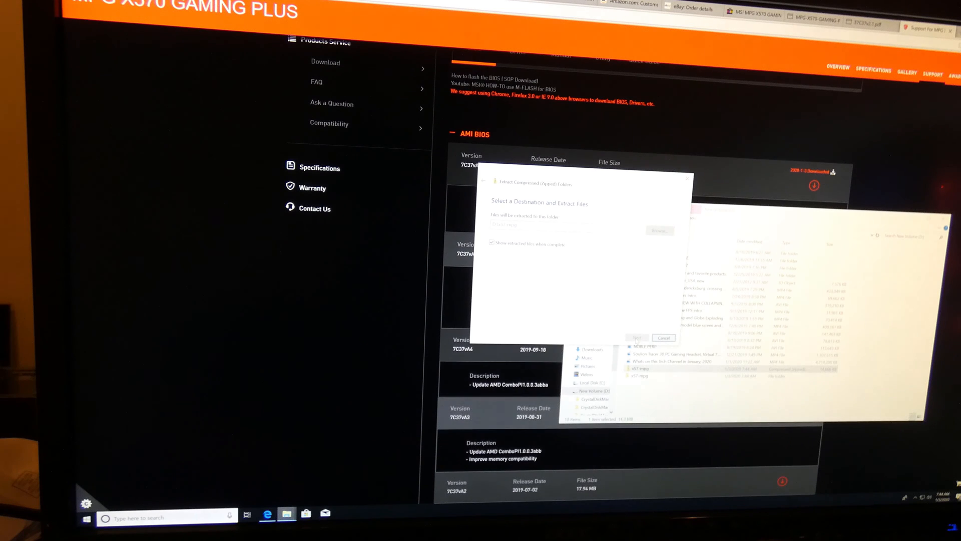
Start extracting the BIOS zip archive onto the USB drive
{"action": "left_click", "coordinate": [636, 337]}
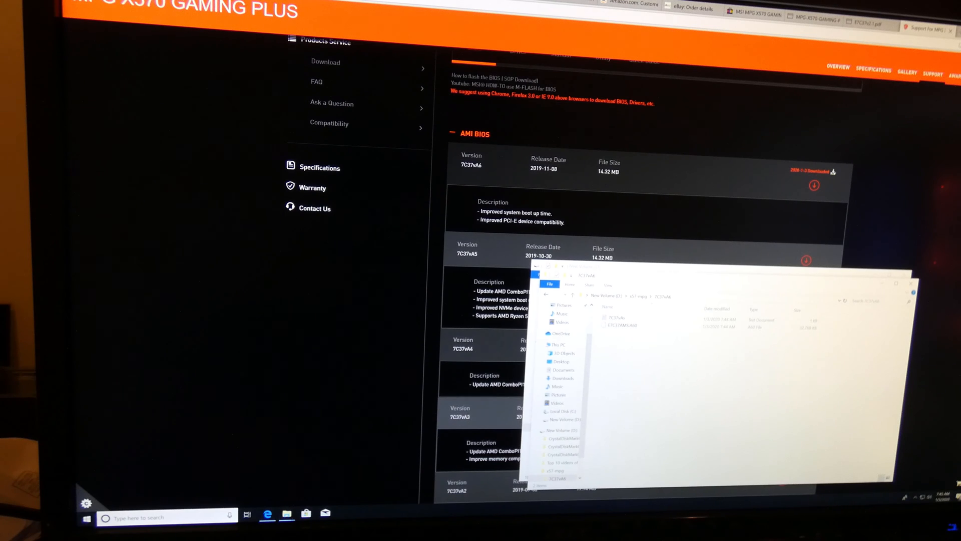
{"action": "mouse_move", "coordinate": [172, 413]}
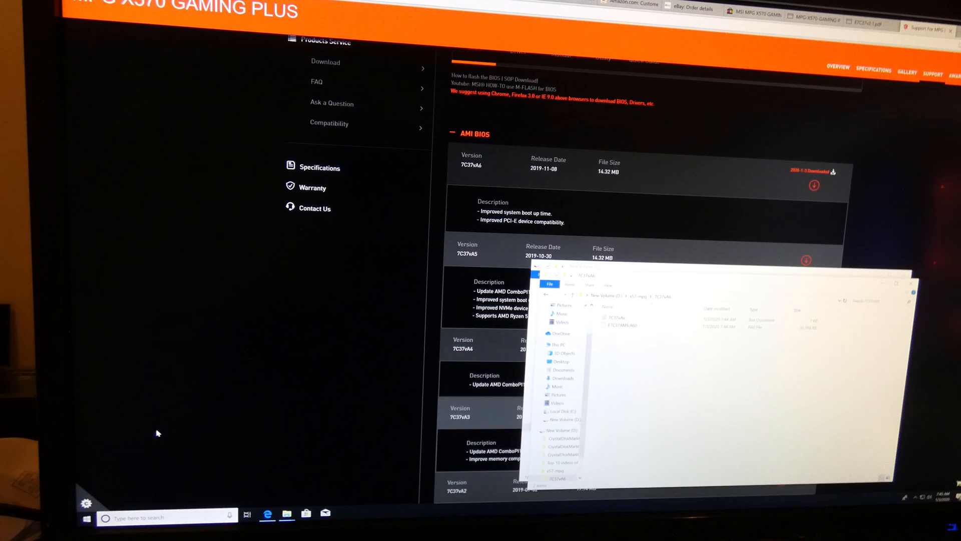
Choose Shut down from the Start menu power options
{"action": "left_click", "coordinate": [85, 516]}
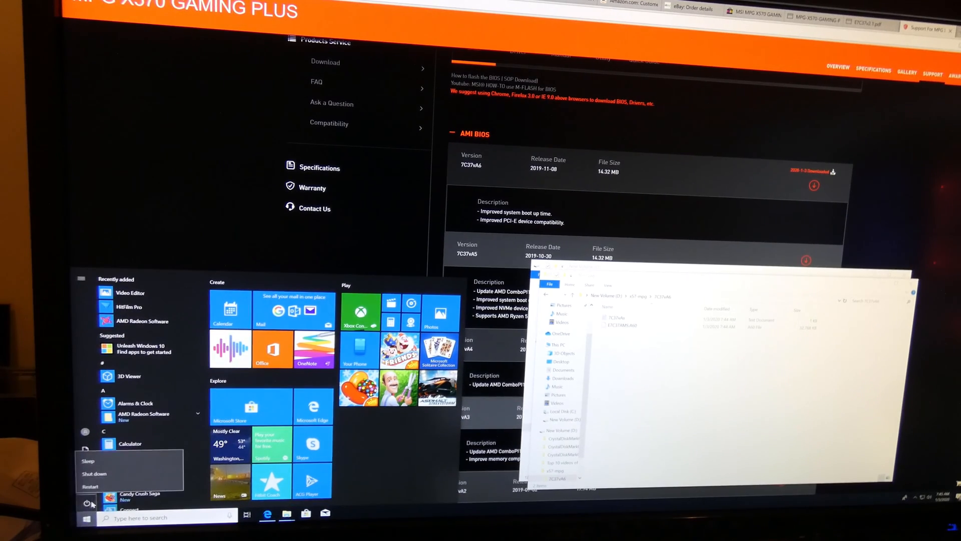
{"action": "left_click", "coordinate": [94, 473]}
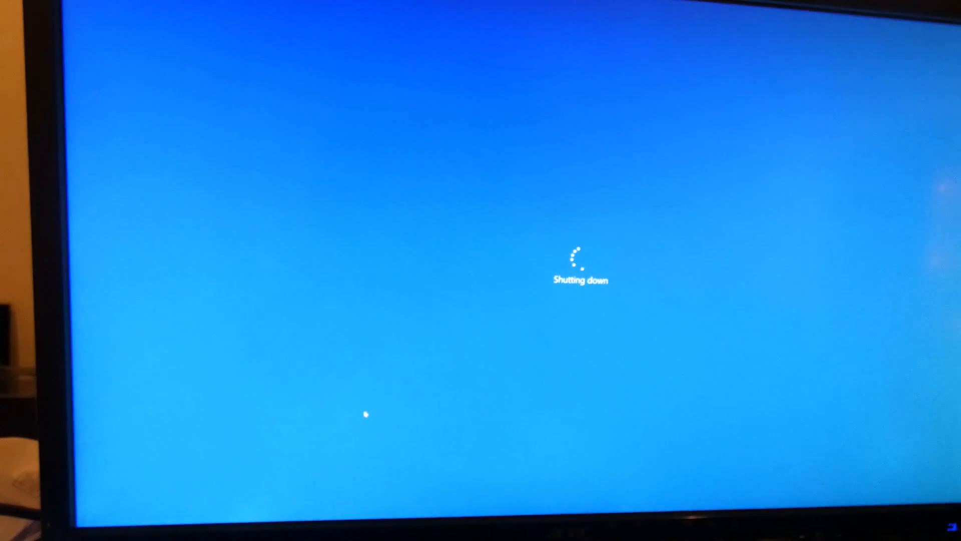